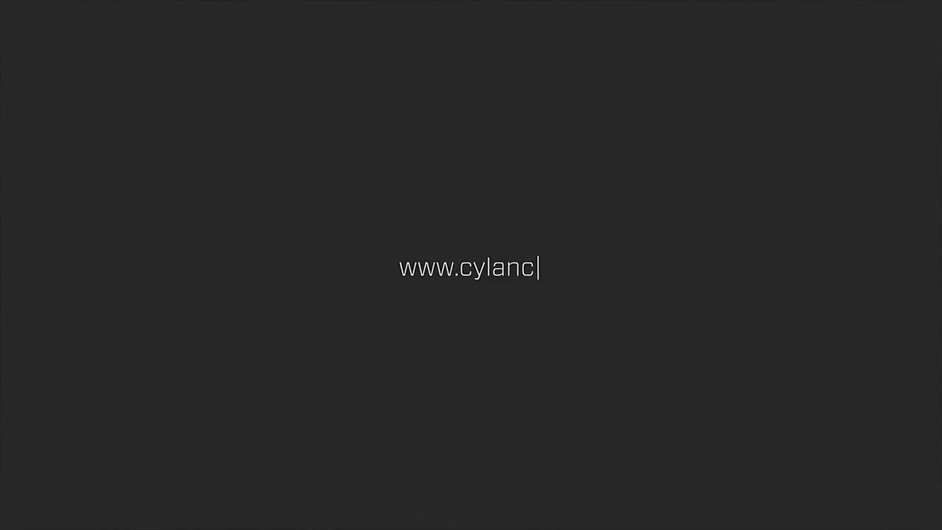
text(e.com/thinkbey)
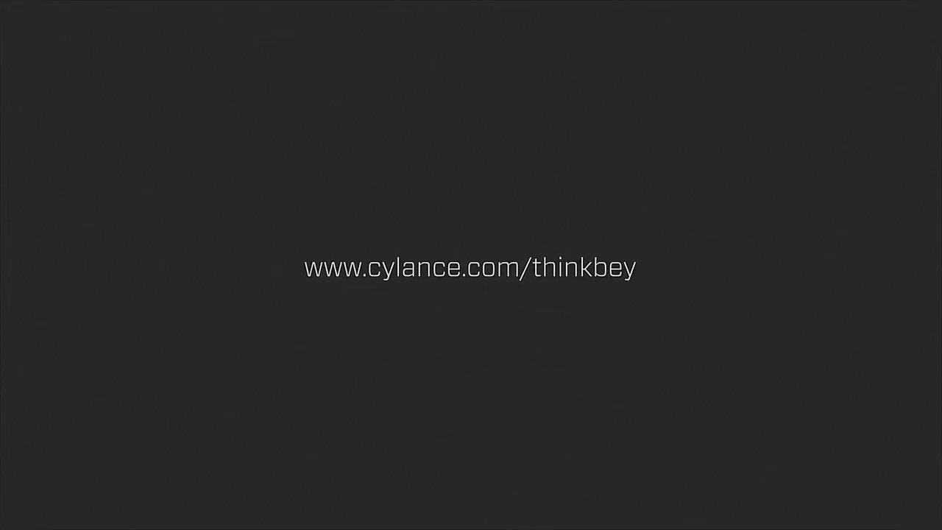